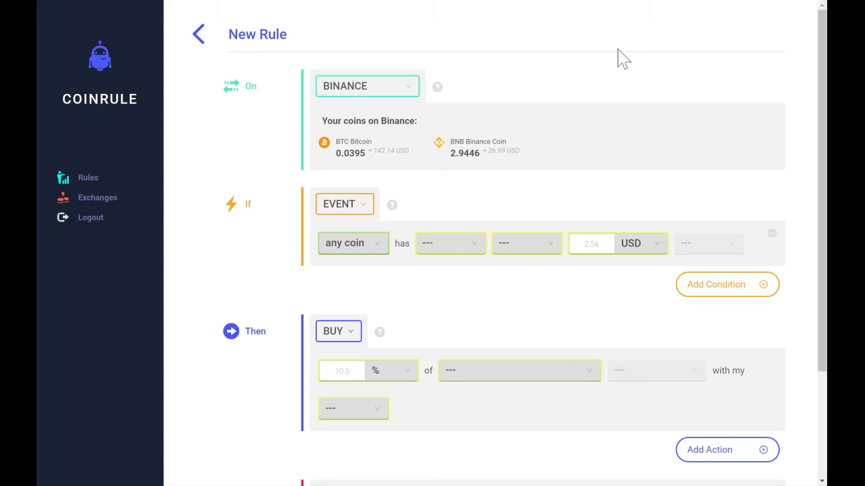
{"action": "mouse_move", "coordinate": [523, 98]}
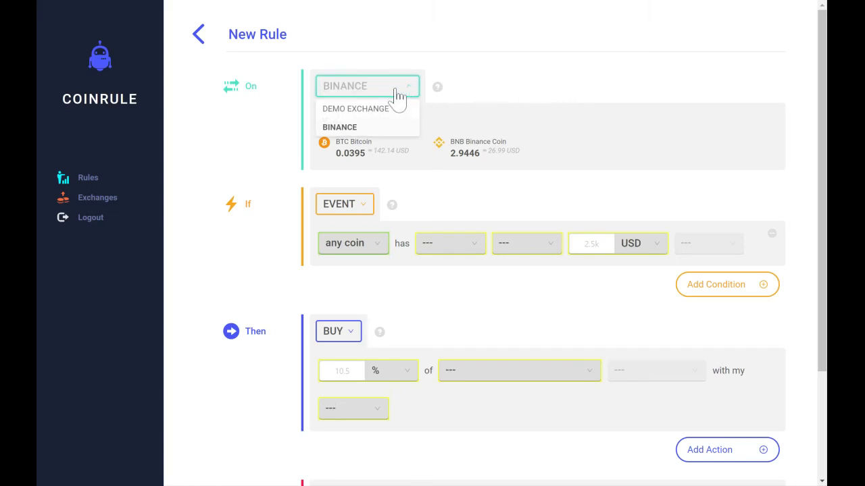
Step: Switch the rule to the Demo Exchange, then back to Binance showing its BTC and BNB balances
{"action": "left_click", "coordinate": [357, 108]}
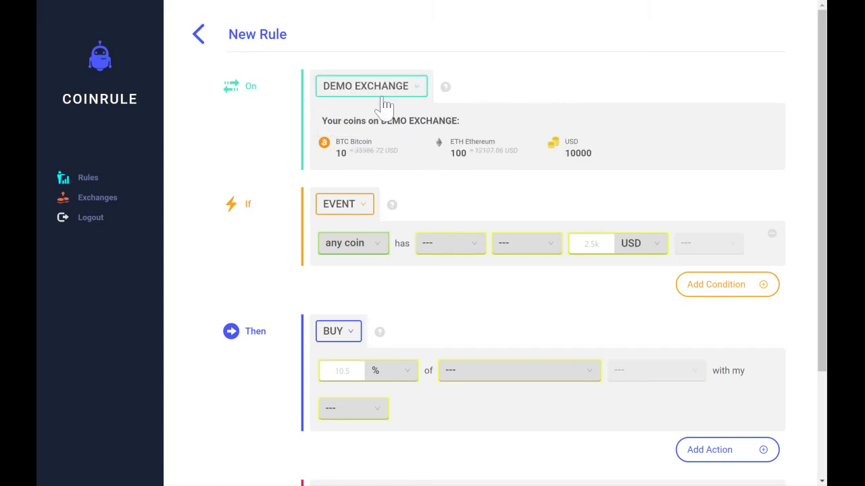
{"action": "mouse_move", "coordinate": [403, 171]}
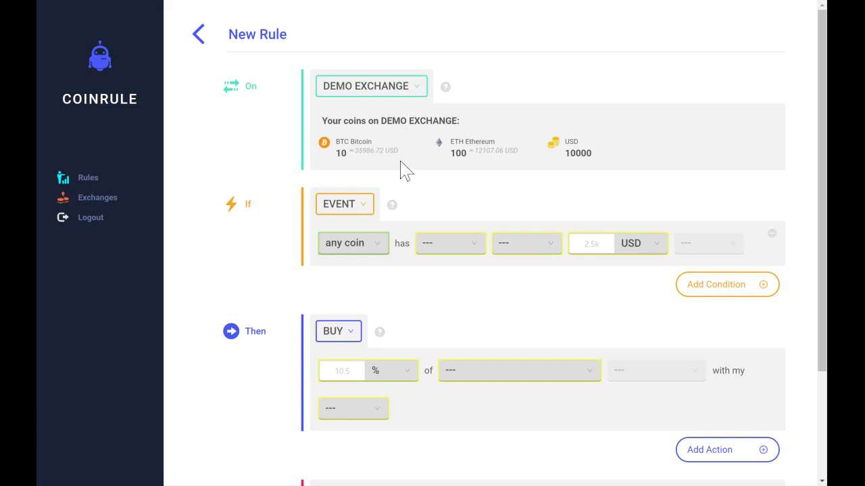
{"action": "scroll", "scroll_direction": "down", "scroll_amount": 3}
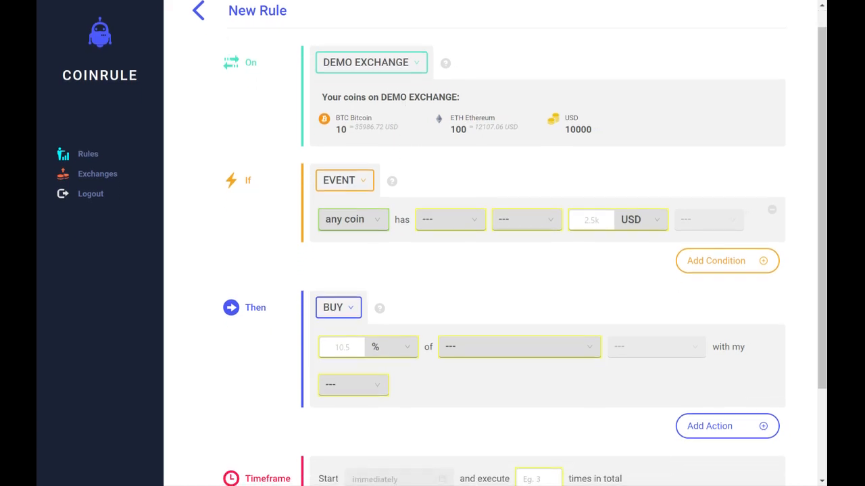
{"action": "left_click", "coordinate": [371, 62]}
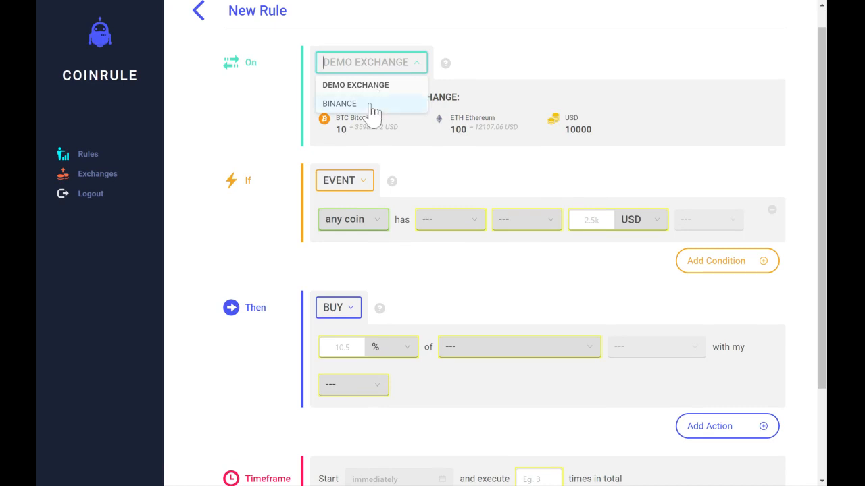
{"action": "left_click", "coordinate": [339, 103]}
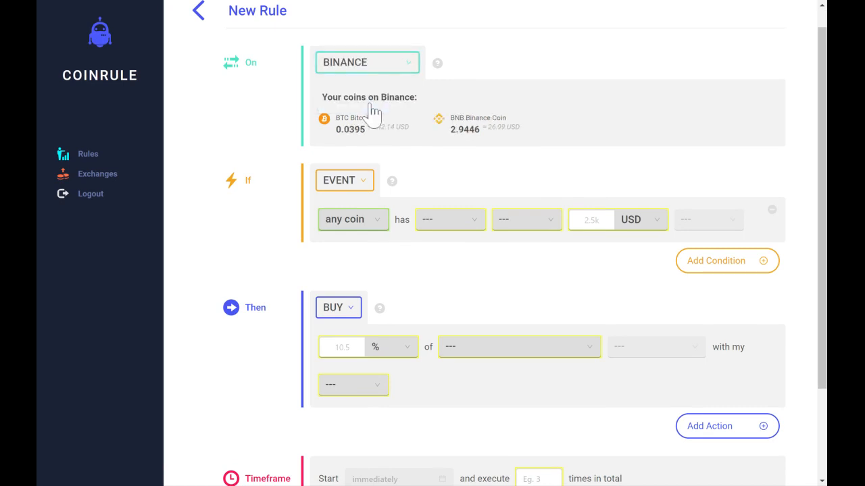
{"action": "mouse_move", "coordinate": [400, 146]}
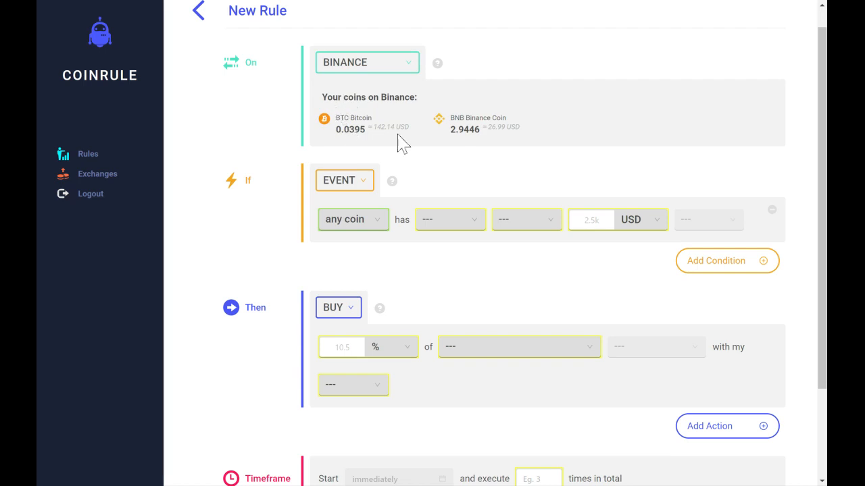
{"action": "scroll", "scroll_direction": "down", "scroll_amount": 3}
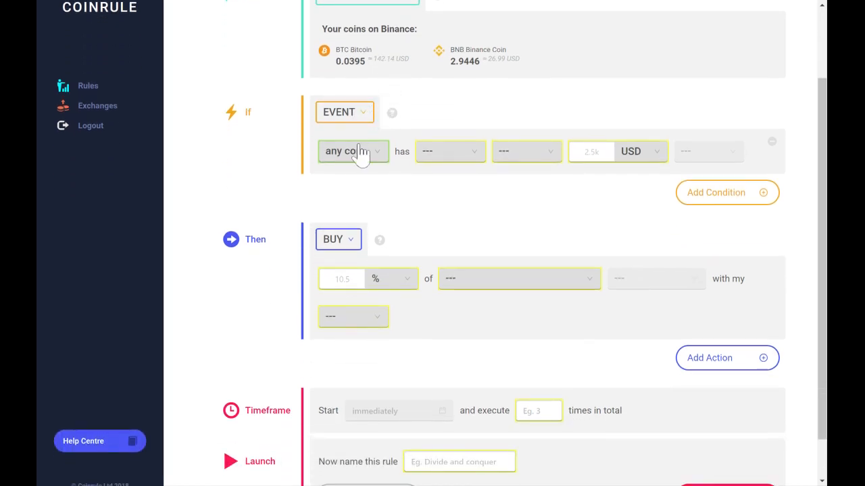
Step: Change the first condition's coin scope from 'any coin' to 'any of my coins'
{"action": "left_click", "coordinate": [343, 111]}
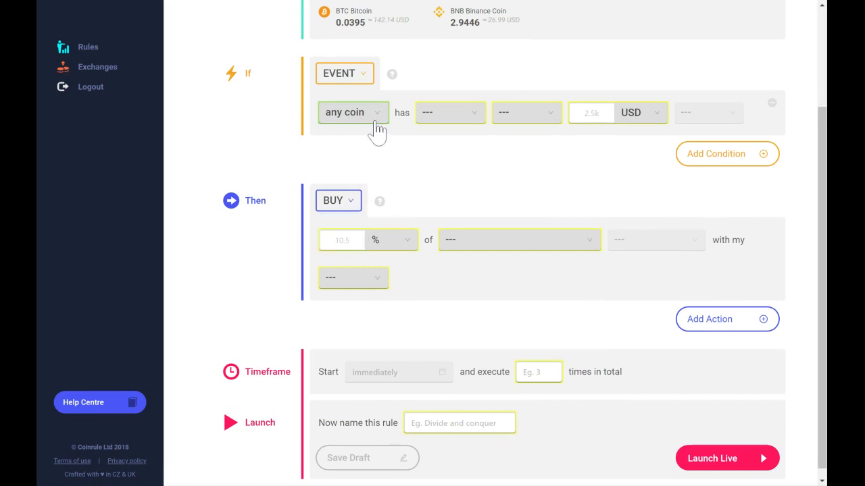
{"action": "left_click", "coordinate": [353, 113]}
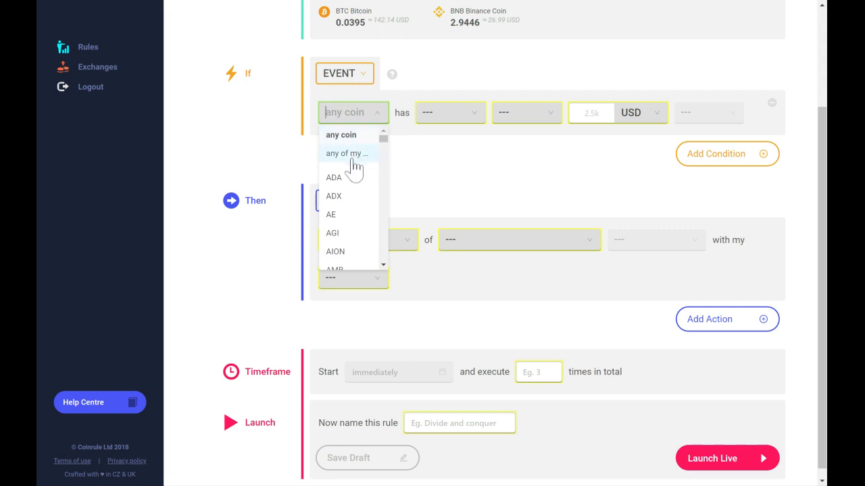
{"action": "left_click", "coordinate": [347, 154]}
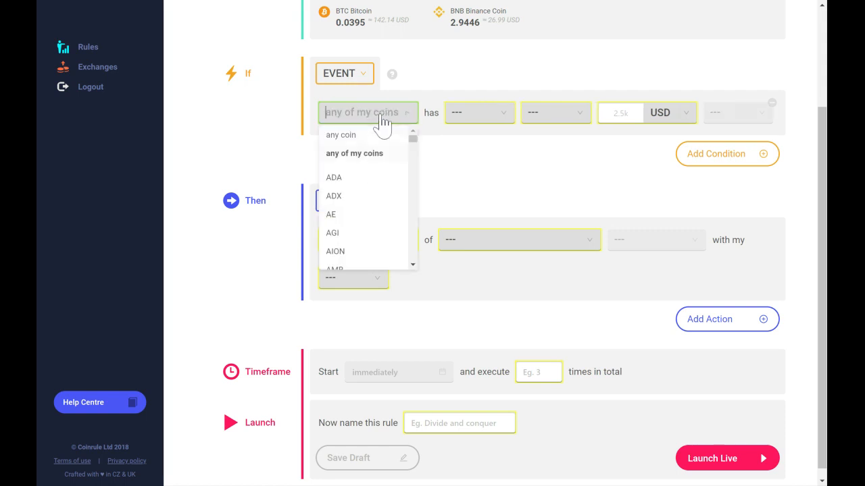
{"action": "mouse_move", "coordinate": [357, 211]}
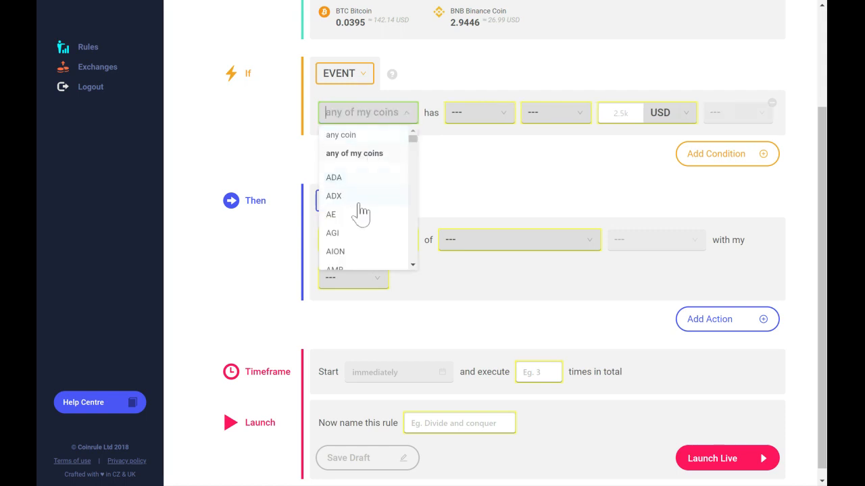
{"action": "scroll", "scroll_direction": "down", "scroll_amount": 3}
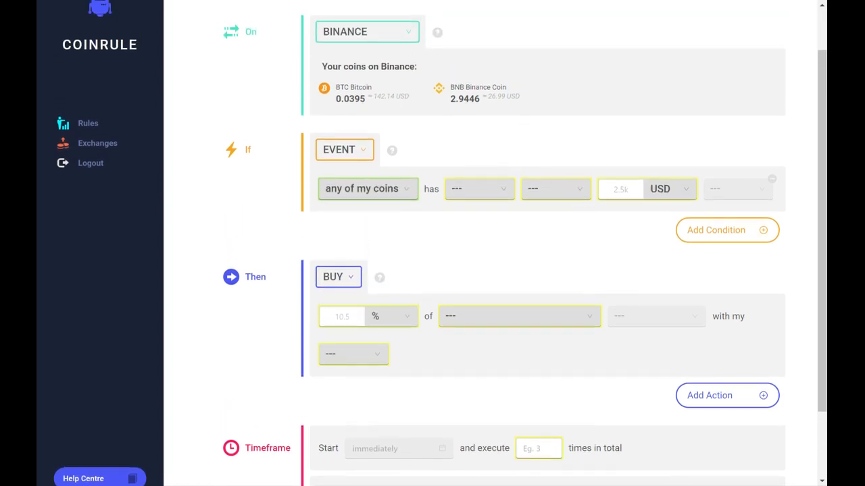
Step: Review the attribute and comparison choices available for the first condition
{"action": "scroll", "scroll_direction": "down", "scroll_amount": 3}
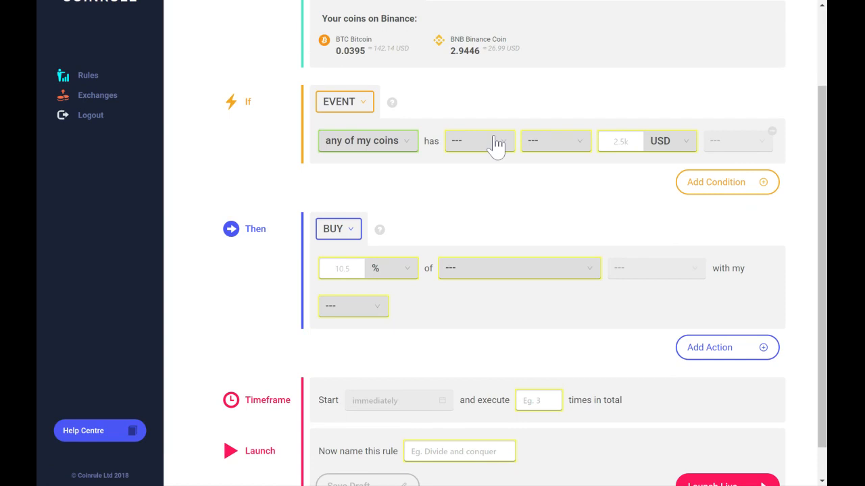
{"action": "left_click", "coordinate": [478, 140]}
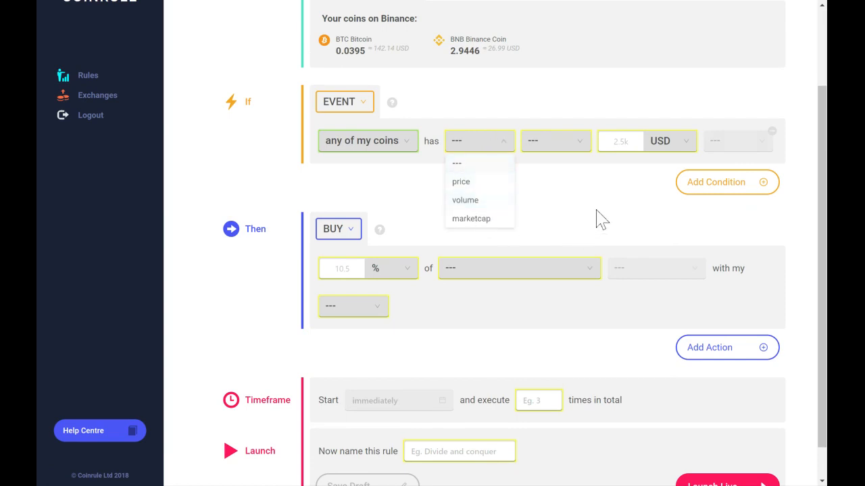
{"action": "left_click", "coordinate": [556, 141]}
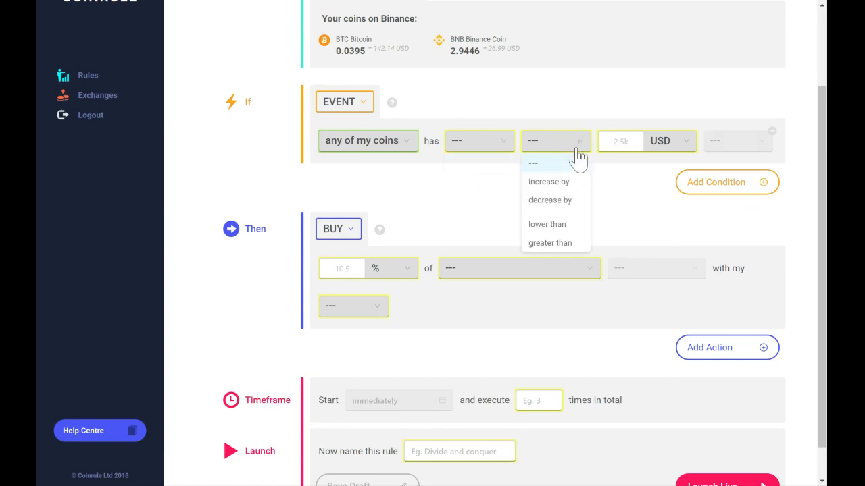
{"action": "mouse_move", "coordinate": [611, 189]}
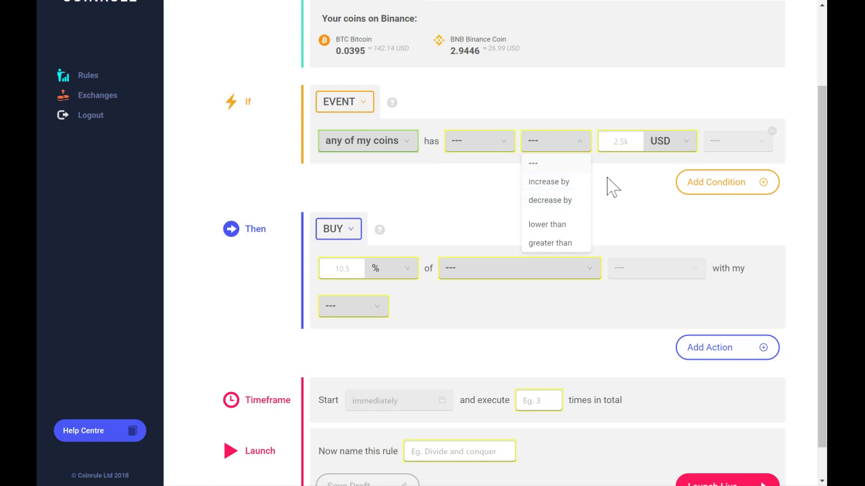
Step: Add two more 'and that coin' conditions and a second BUY action, all unfilled
{"action": "left_click", "coordinate": [727, 184]}
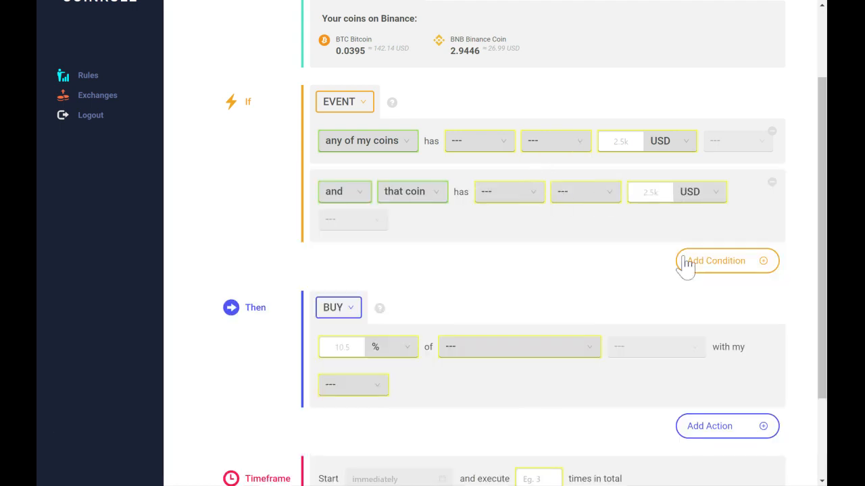
{"action": "mouse_move", "coordinate": [723, 286]}
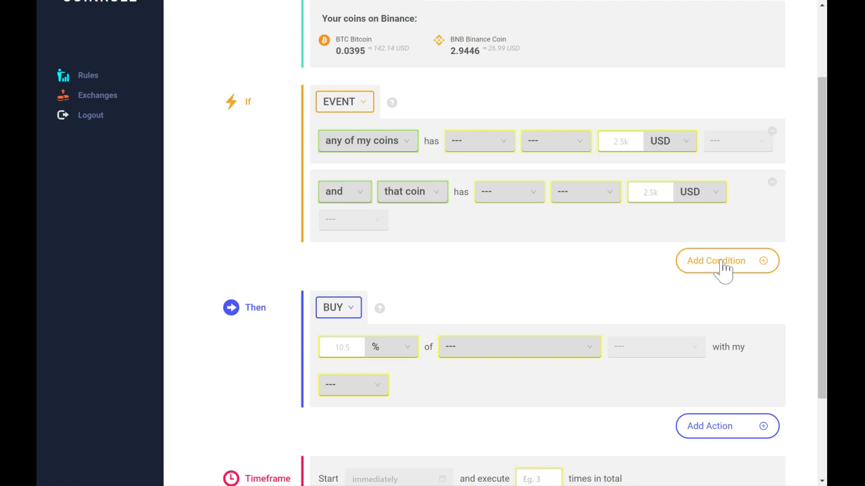
{"action": "left_click", "coordinate": [723, 260]}
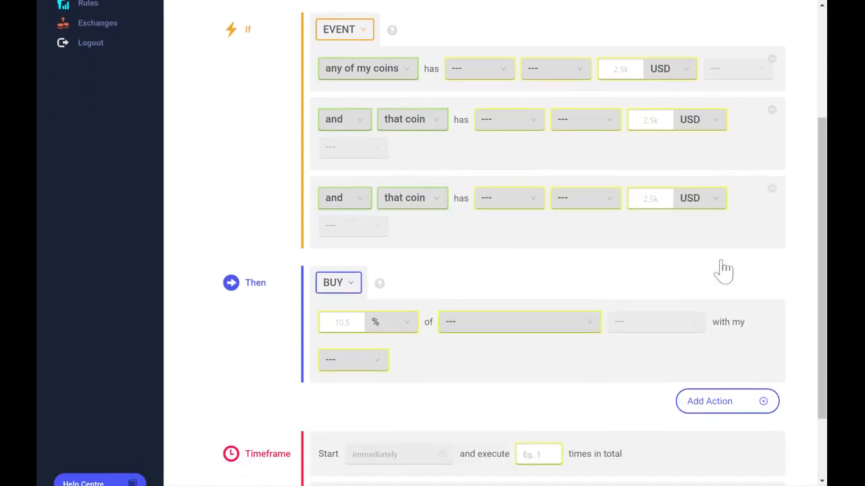
{"action": "left_click", "coordinate": [727, 401]}
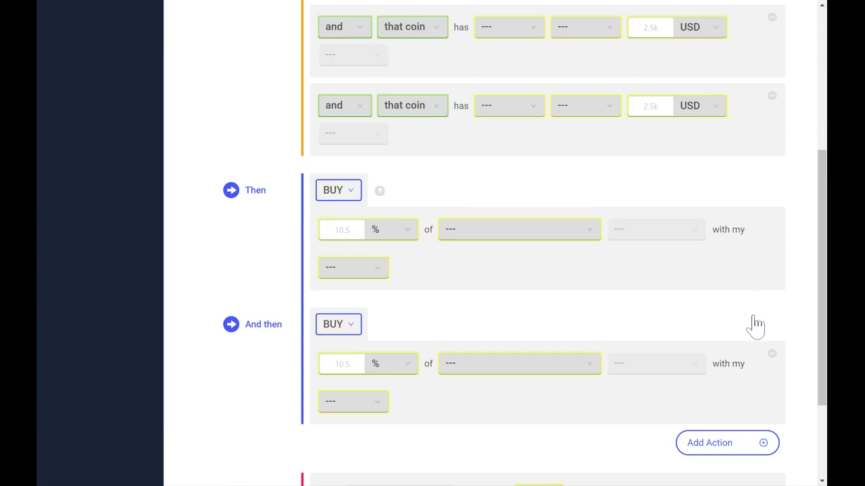
Step: Scroll down to the Timeframe and Launch sections below the three buy actions
{"action": "scroll", "scroll_direction": "down", "scroll_amount": 3}
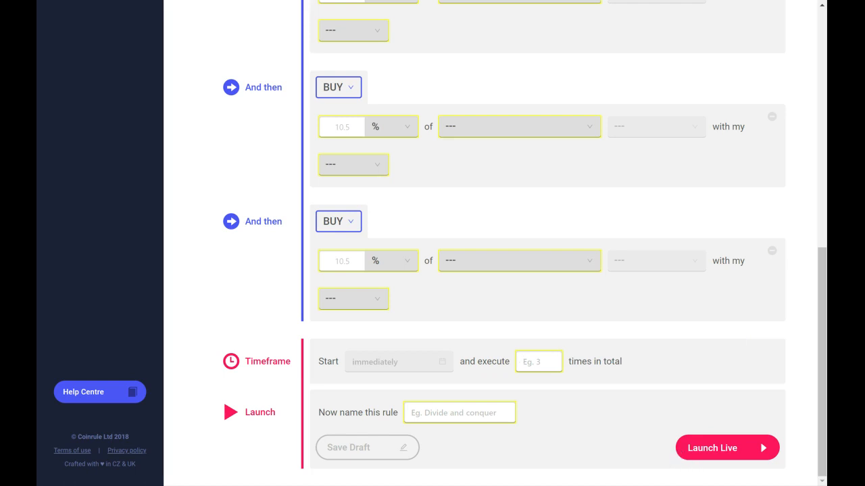
{"action": "mouse_move", "coordinate": [649, 192]}
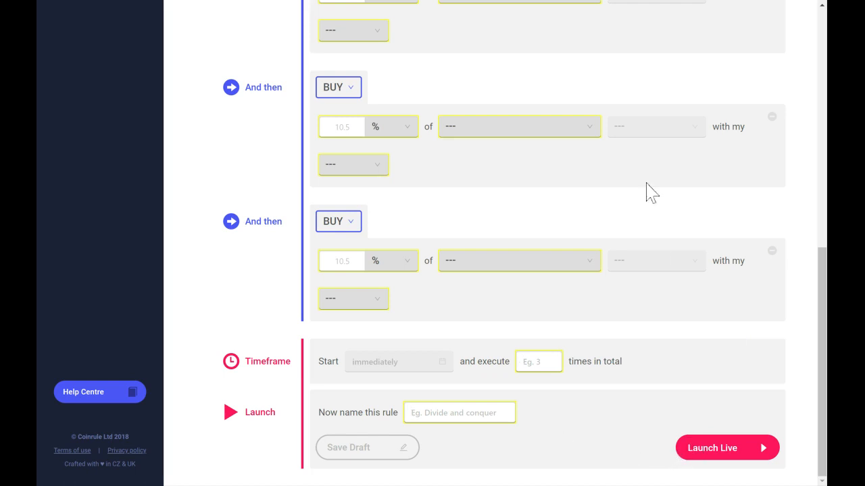